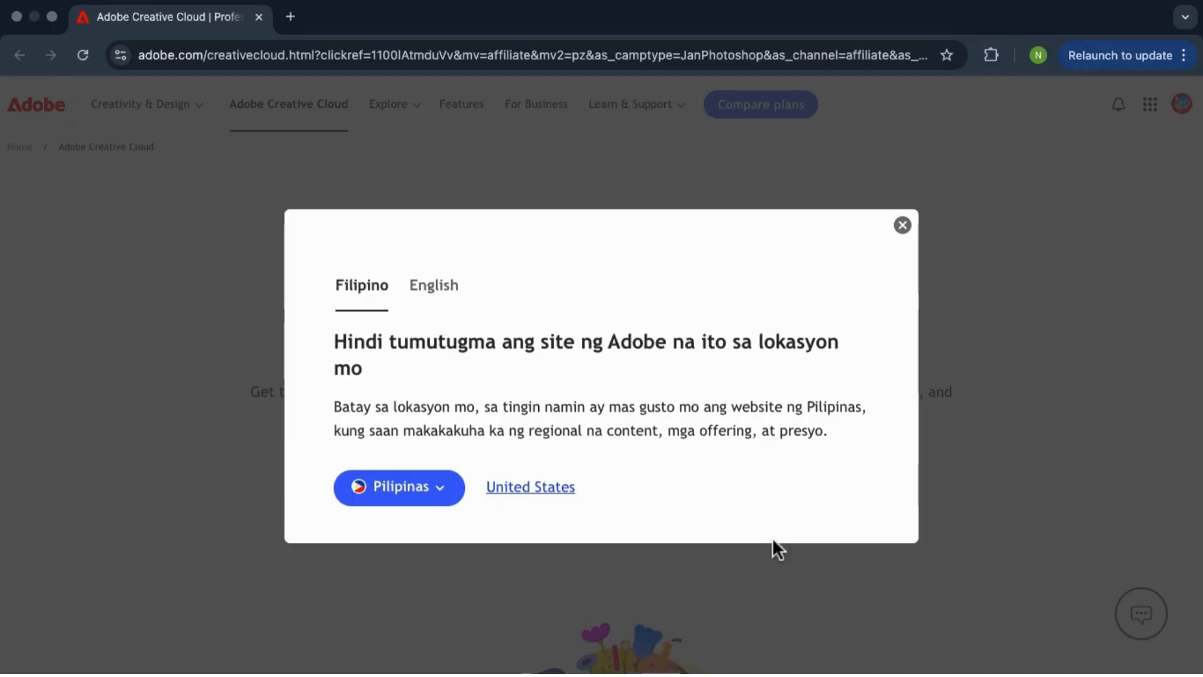
Step: Choose 'Pilipinas - English' from the regional site list in the location popup
{"action": "left_click", "coordinate": [398, 486]}
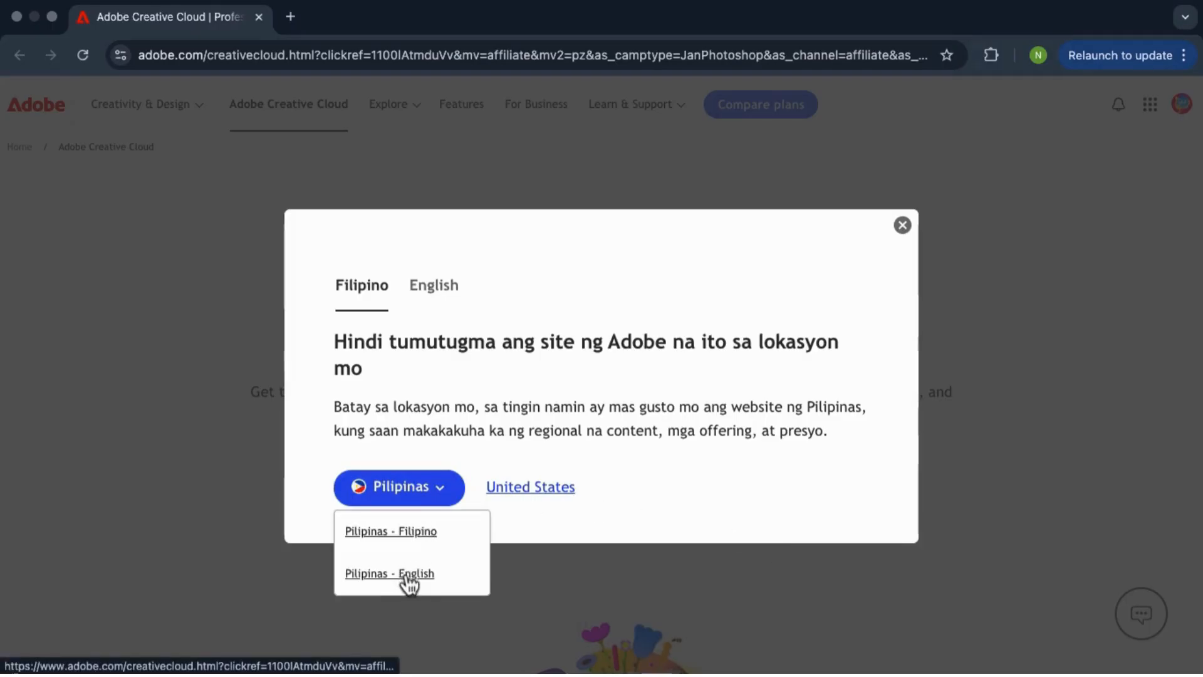
{"action": "left_click", "coordinate": [390, 573]}
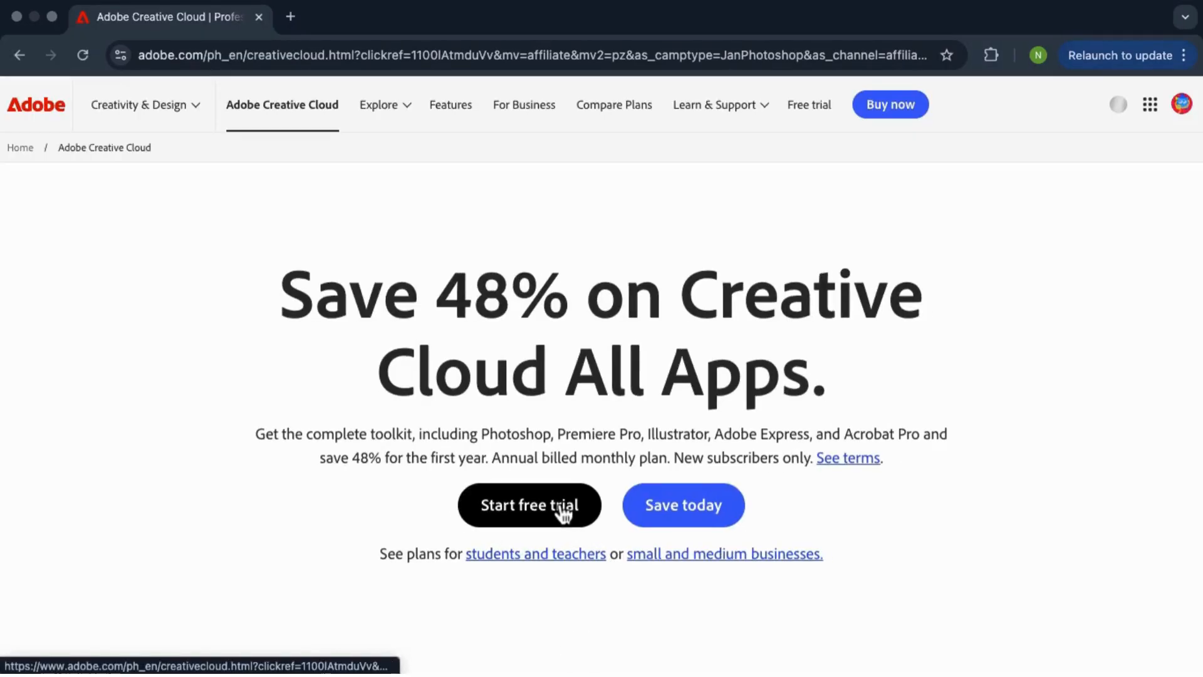
Step: Start the individual All Apps 7-day trial and add the Adobe Stock 7-day trial
{"action": "left_click", "coordinate": [528, 505]}
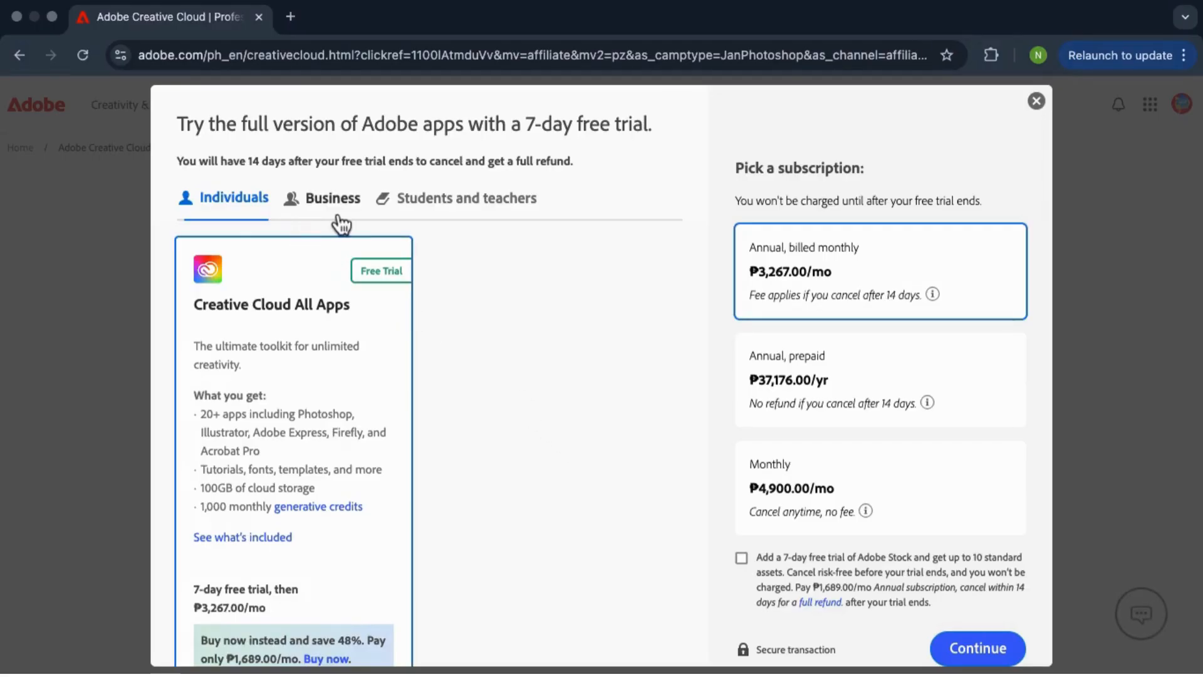
{"action": "left_click", "coordinate": [466, 198]}
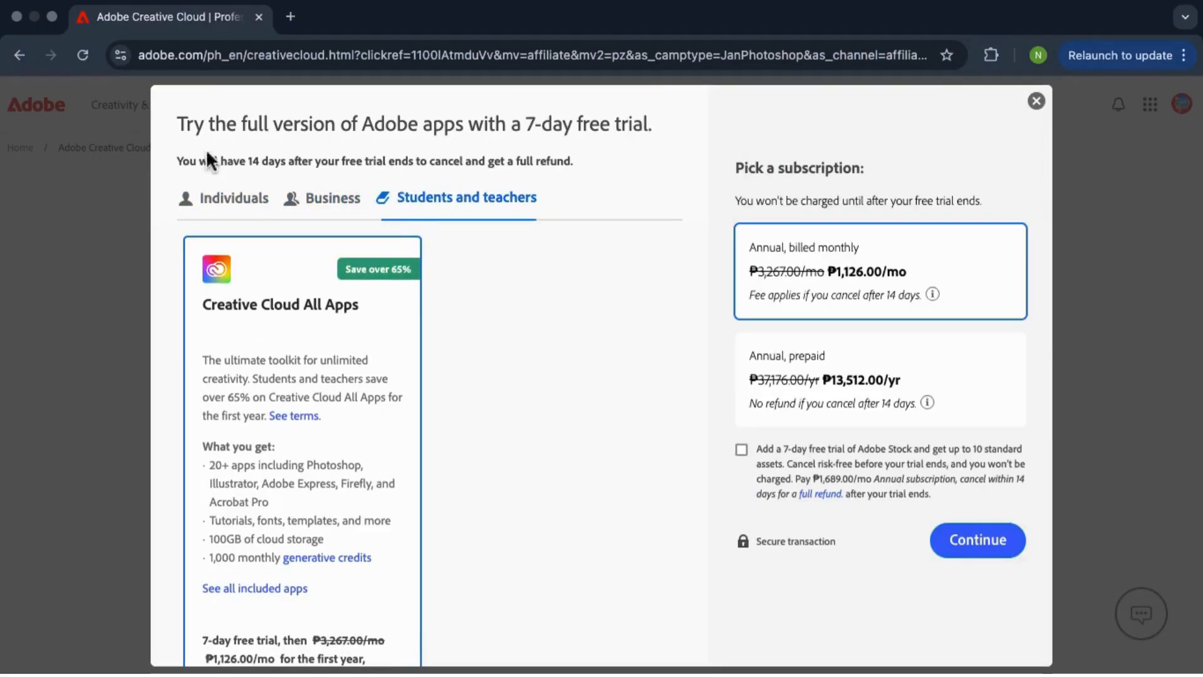
{"action": "left_click", "coordinate": [233, 198]}
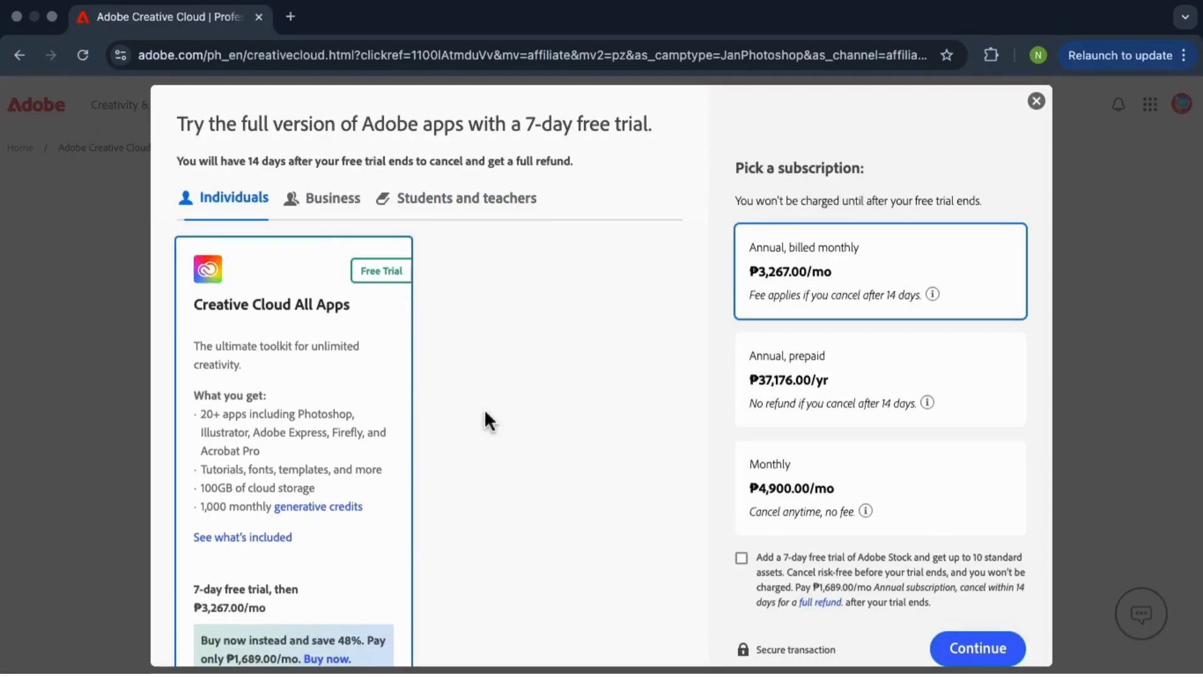
{"action": "mouse_move", "coordinate": [838, 407]}
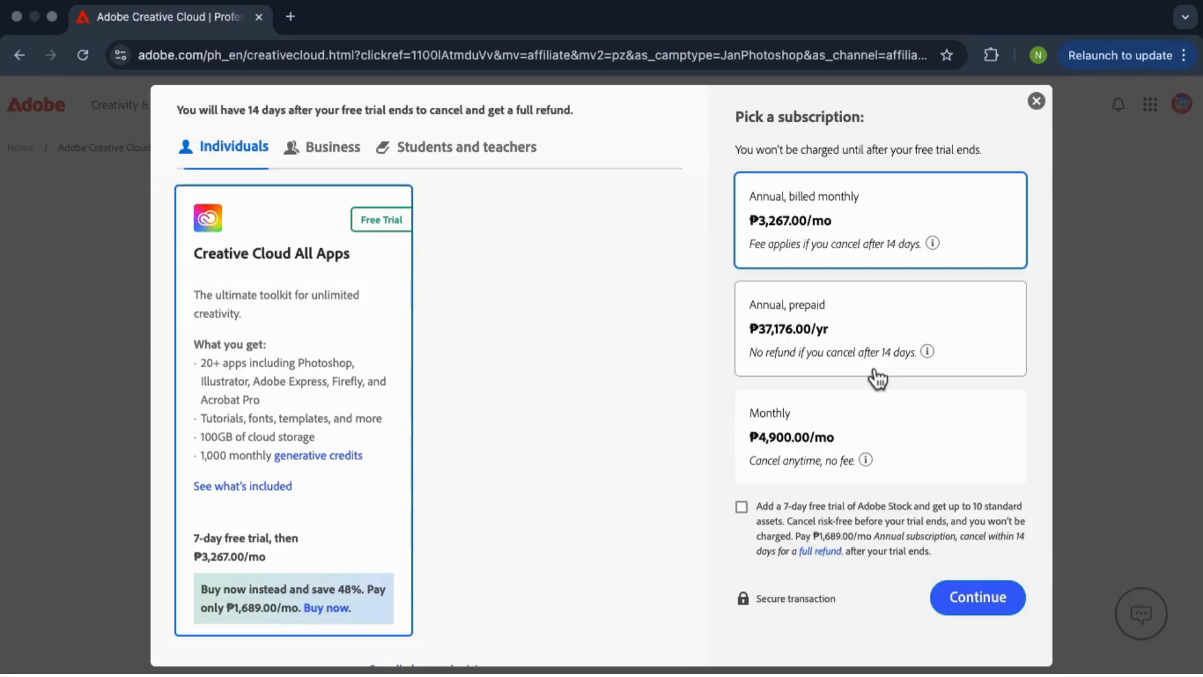
{"action": "left_click", "coordinate": [741, 506]}
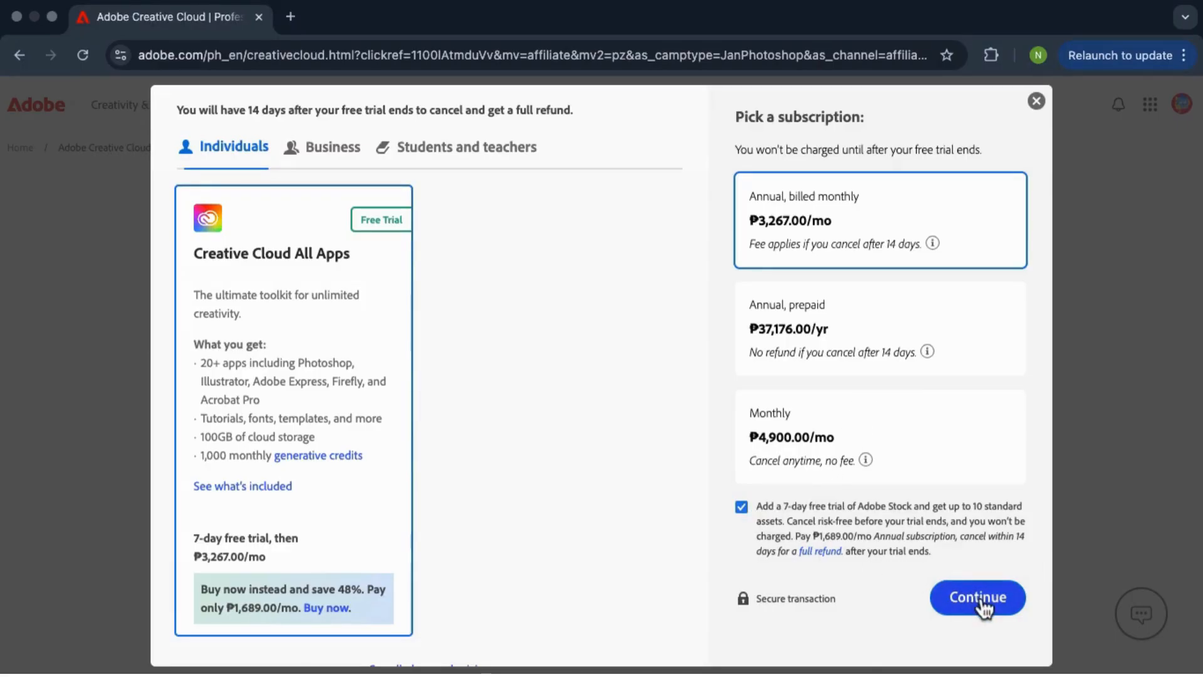
Step: Continue to checkout, then agree and subscribe to place the free-trial order
{"action": "left_click", "coordinate": [977, 597]}
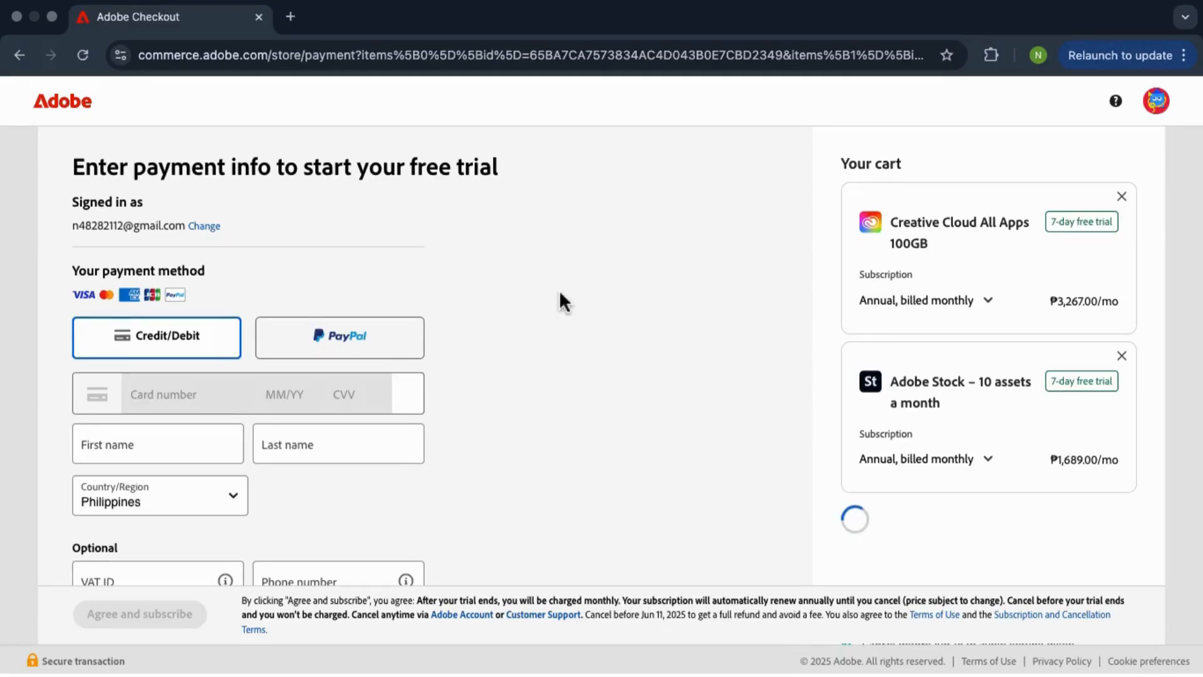
{"action": "scroll", "scroll_direction": "down", "scroll_amount": 3}
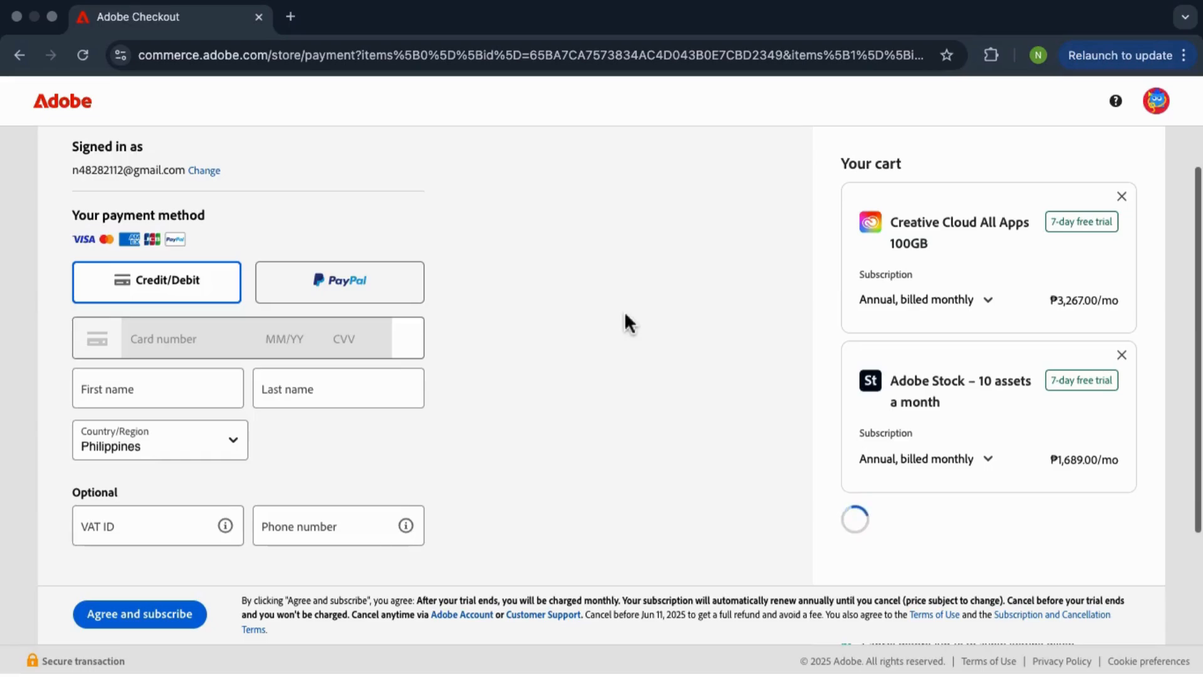
{"action": "left_click", "coordinate": [140, 614]}
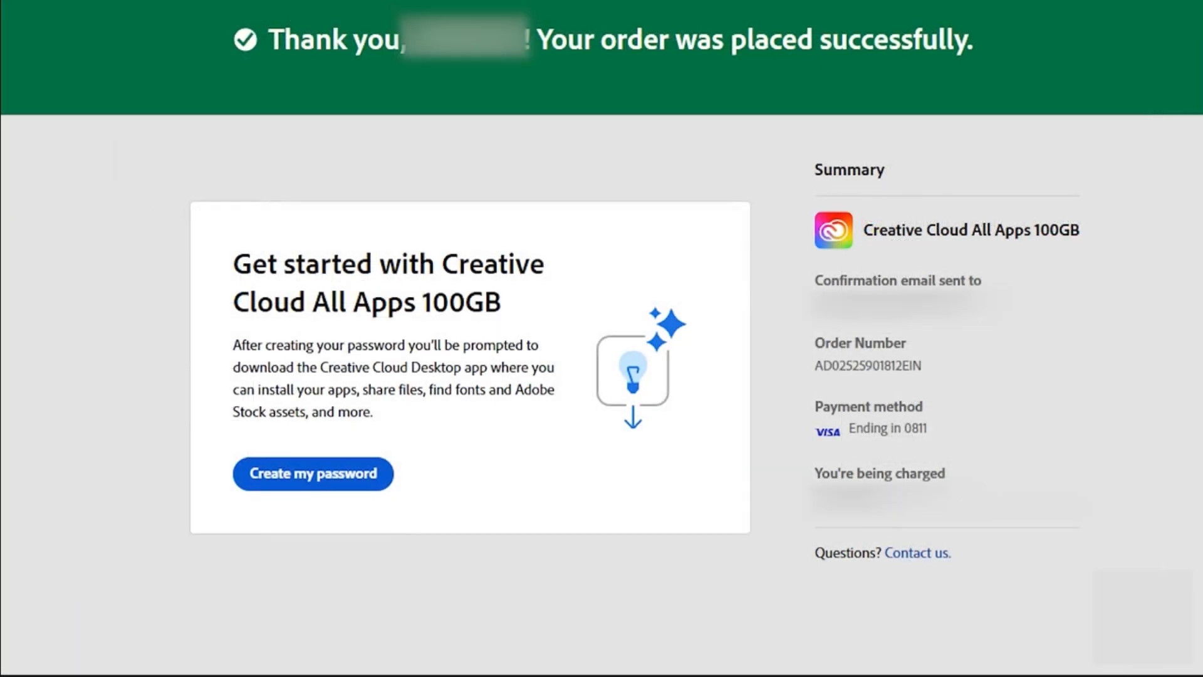